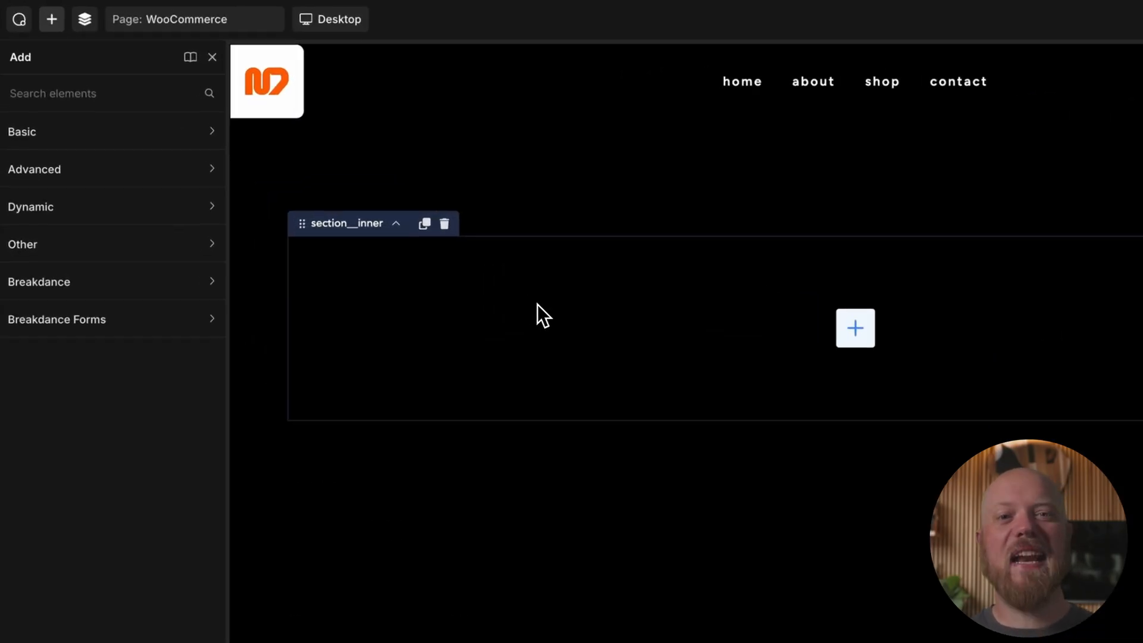
Step: Add a new template titled Shop with Location set to All Product Archives
text(wo)
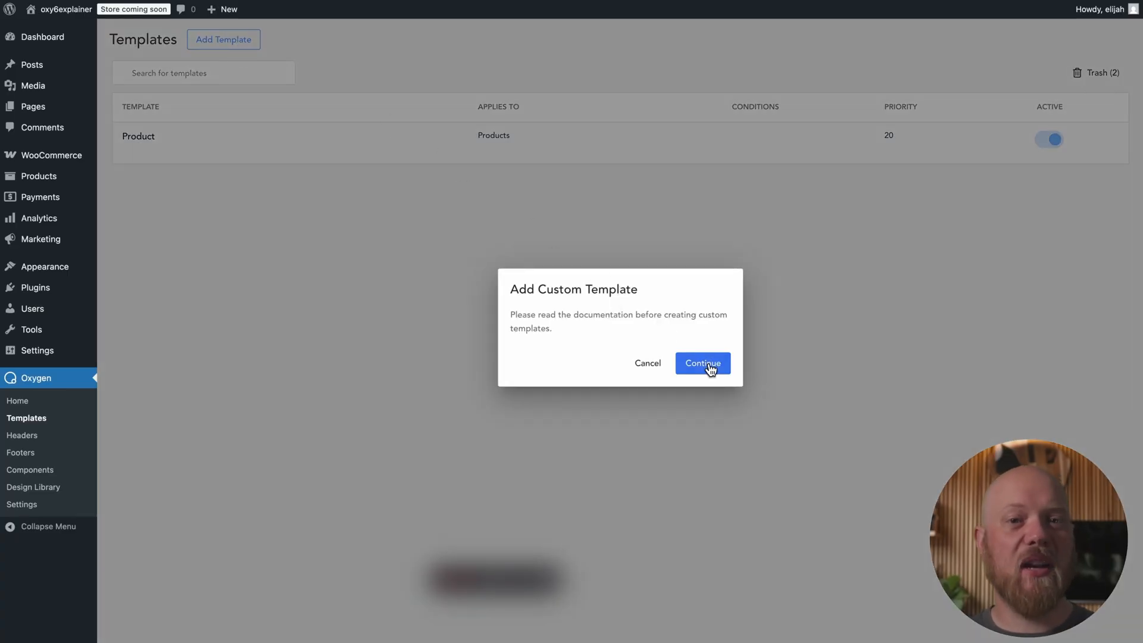
click(701, 364)
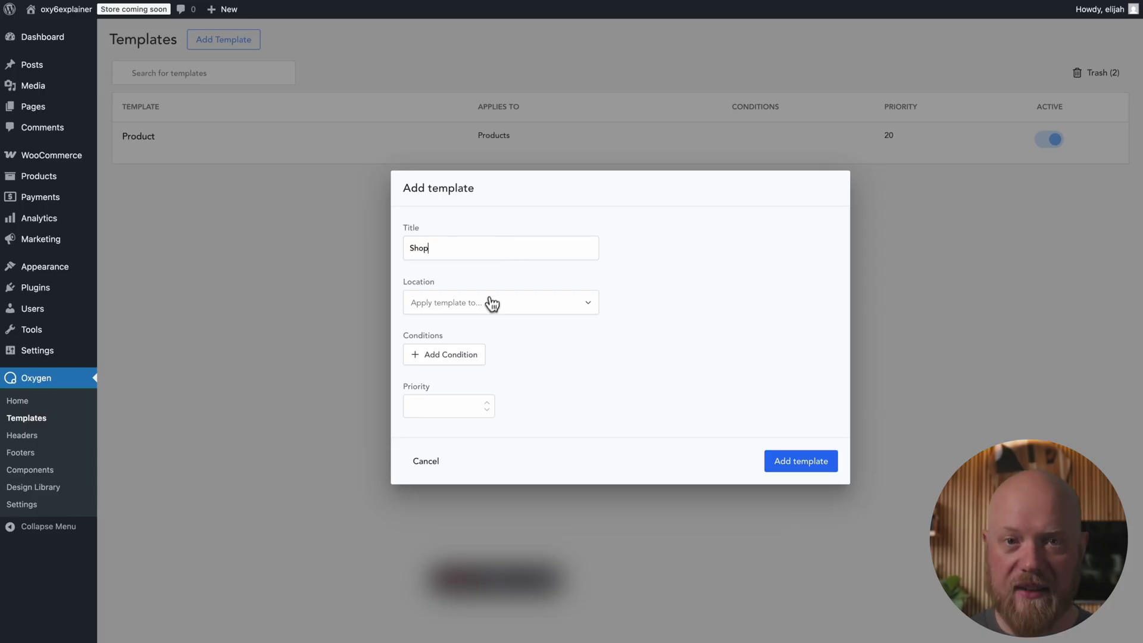
click(501, 302)
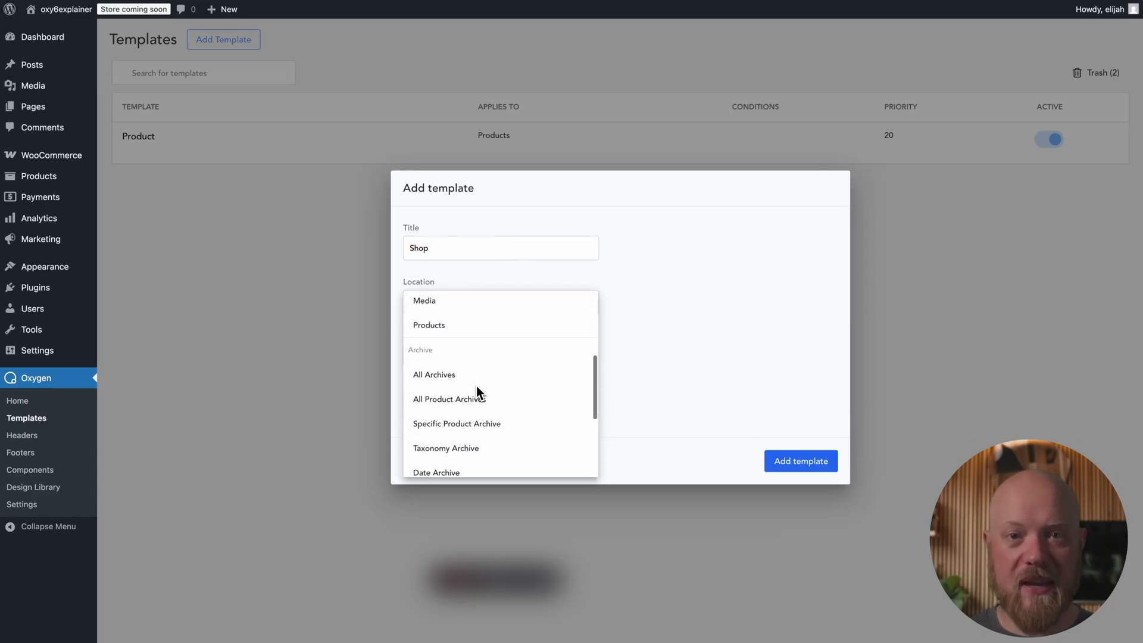
click(801, 461)
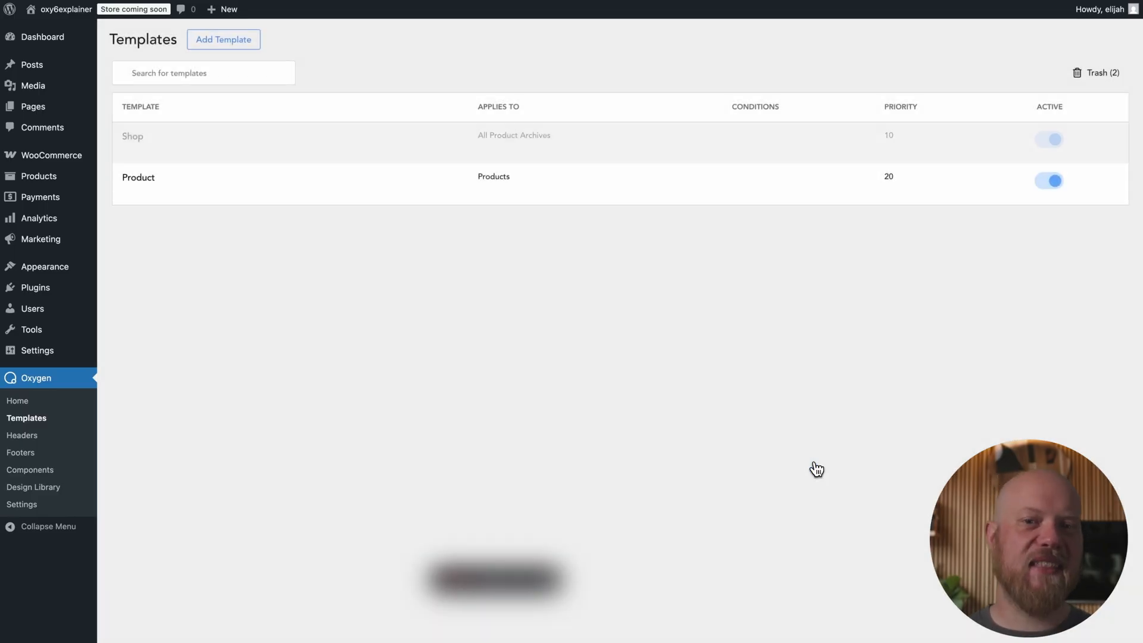
Step: Add a Products List element beside the empty column and set its layout to Grid
click(132, 137)
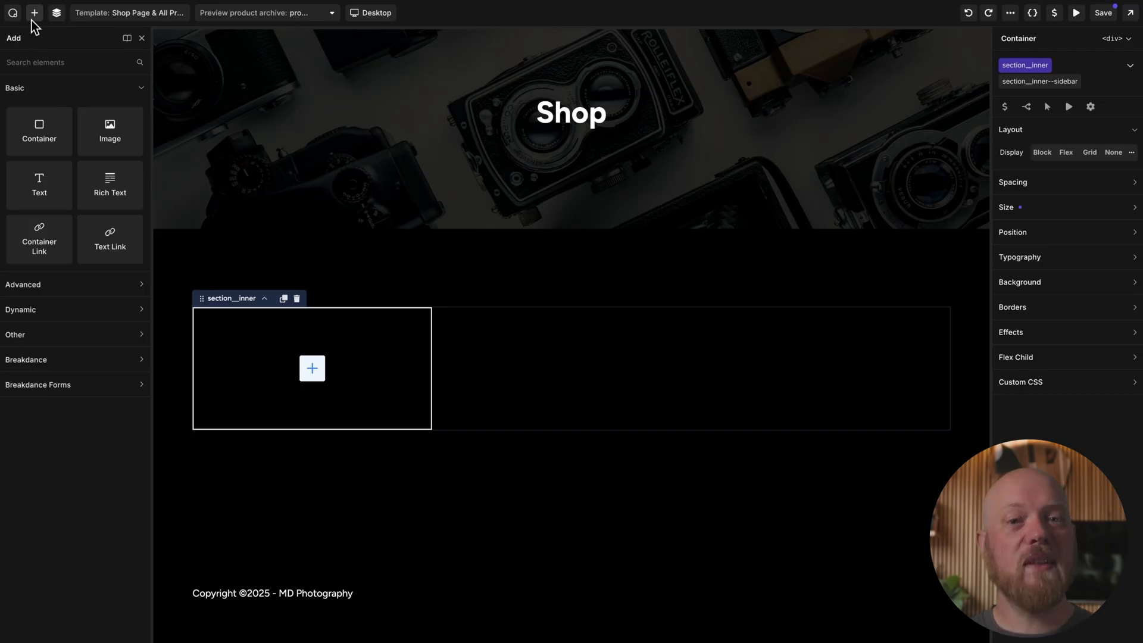
text(product)
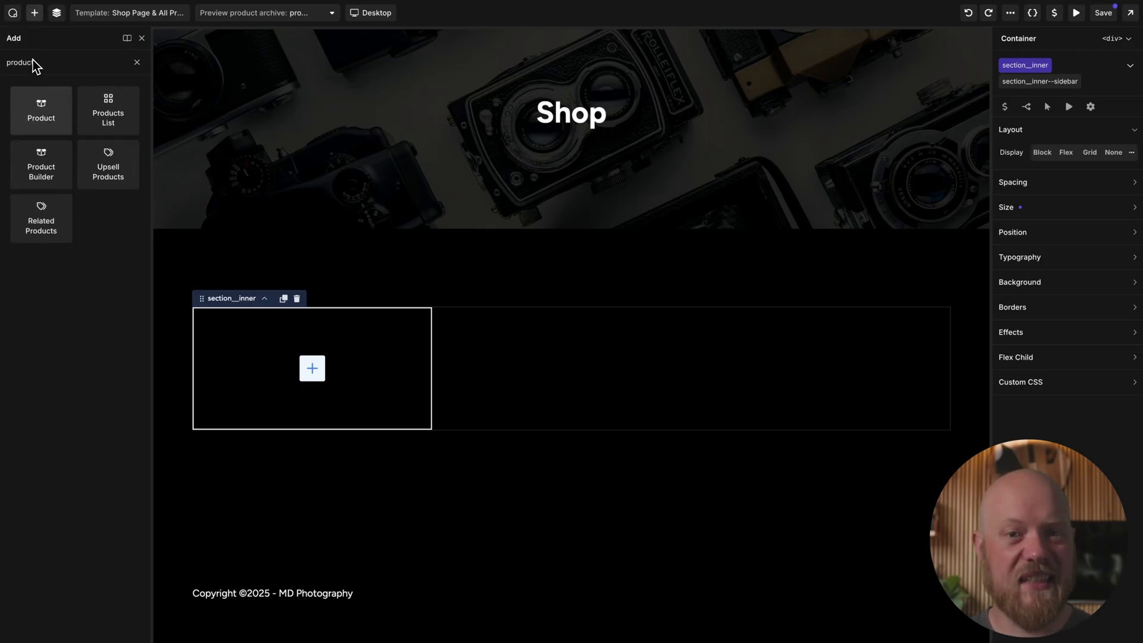
click(107, 110)
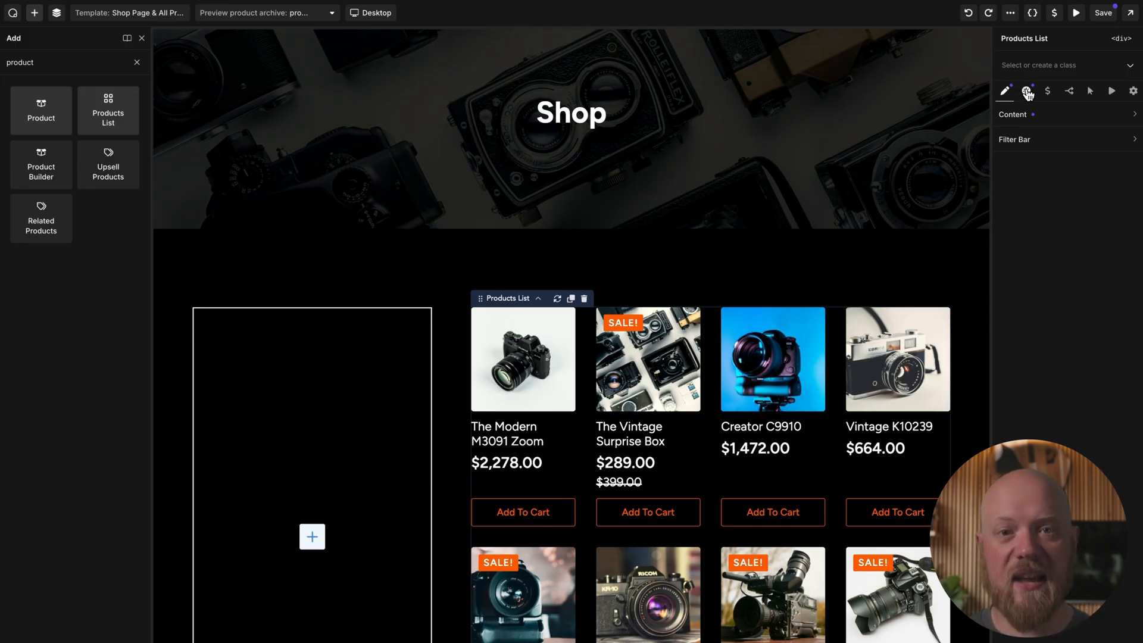
click(1027, 90)
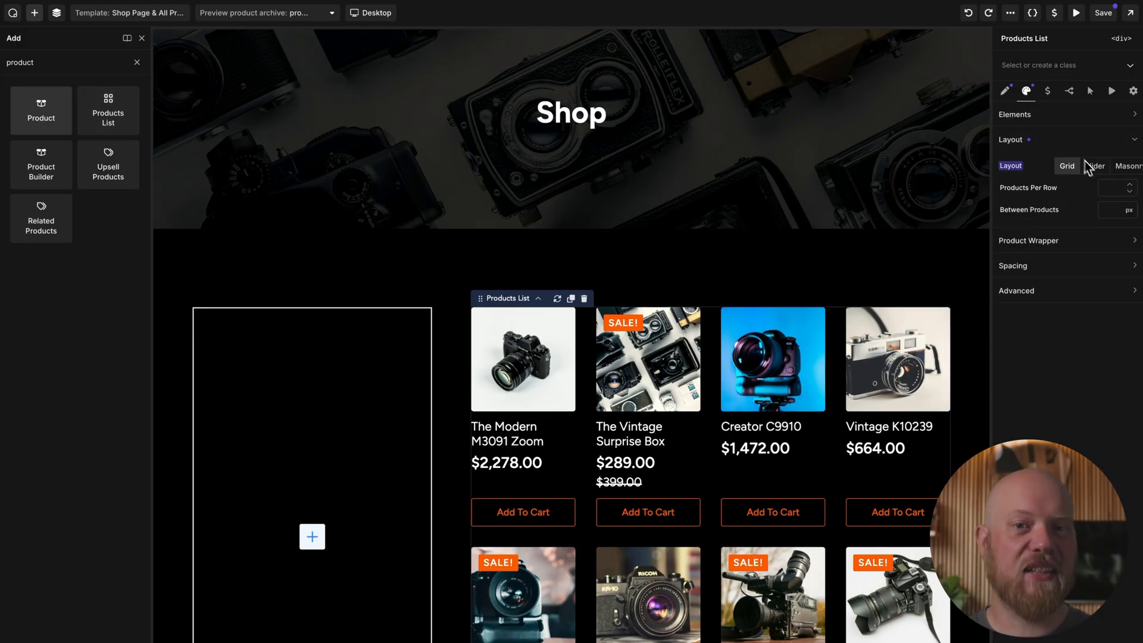
click(1107, 188)
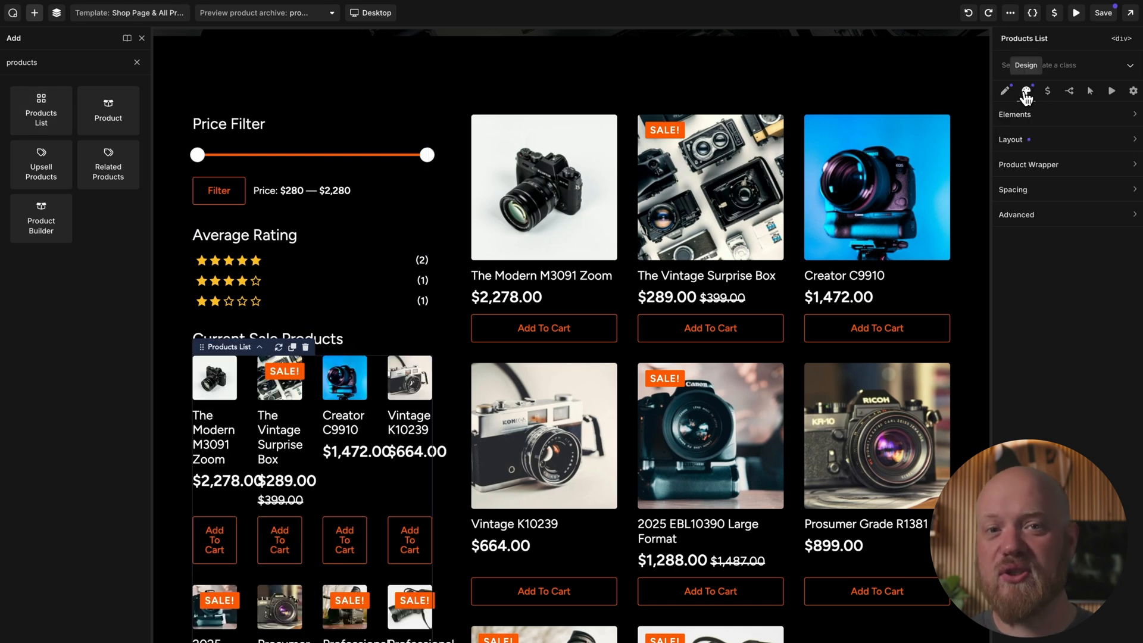
Step: Limit the sidebar Products List content to On sale products
click(1005, 90)
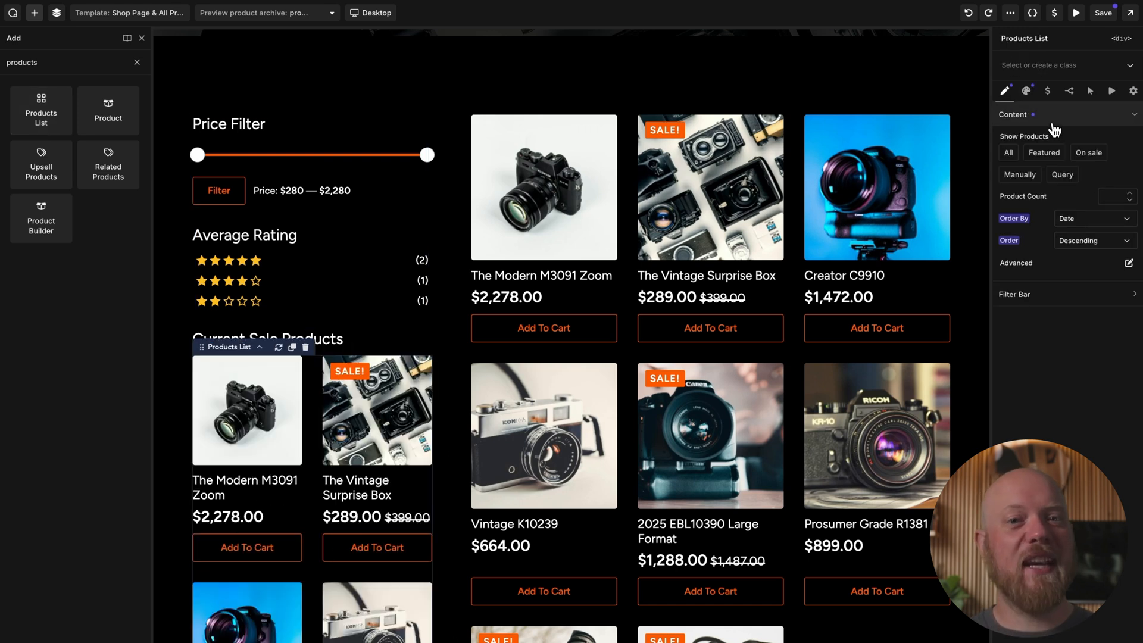
click(1026, 90)
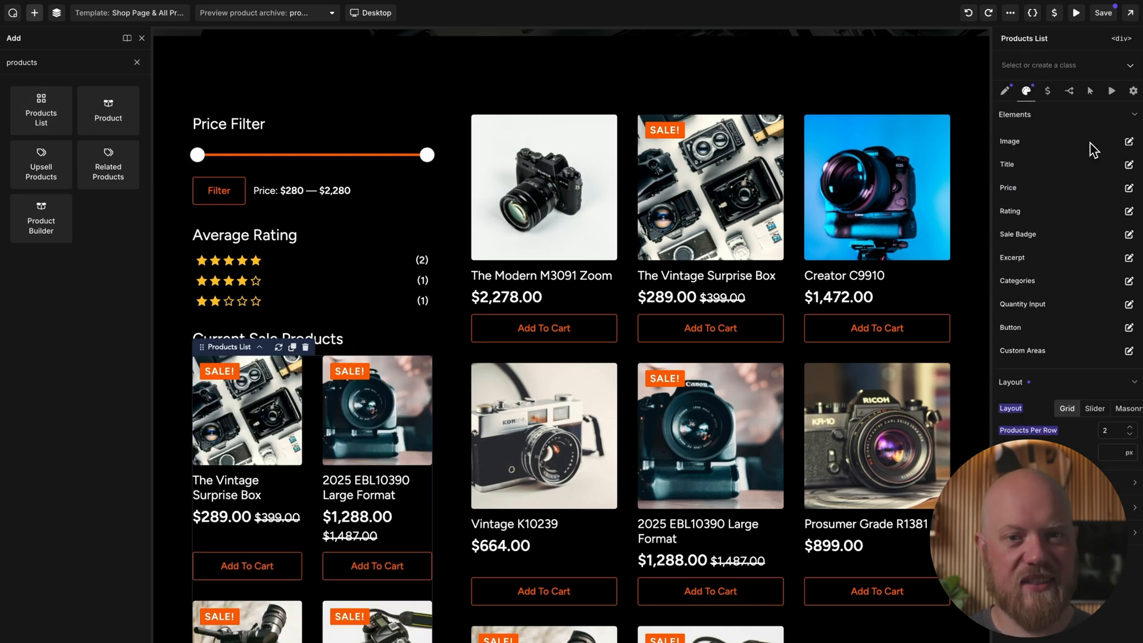
scroll(down, 3)
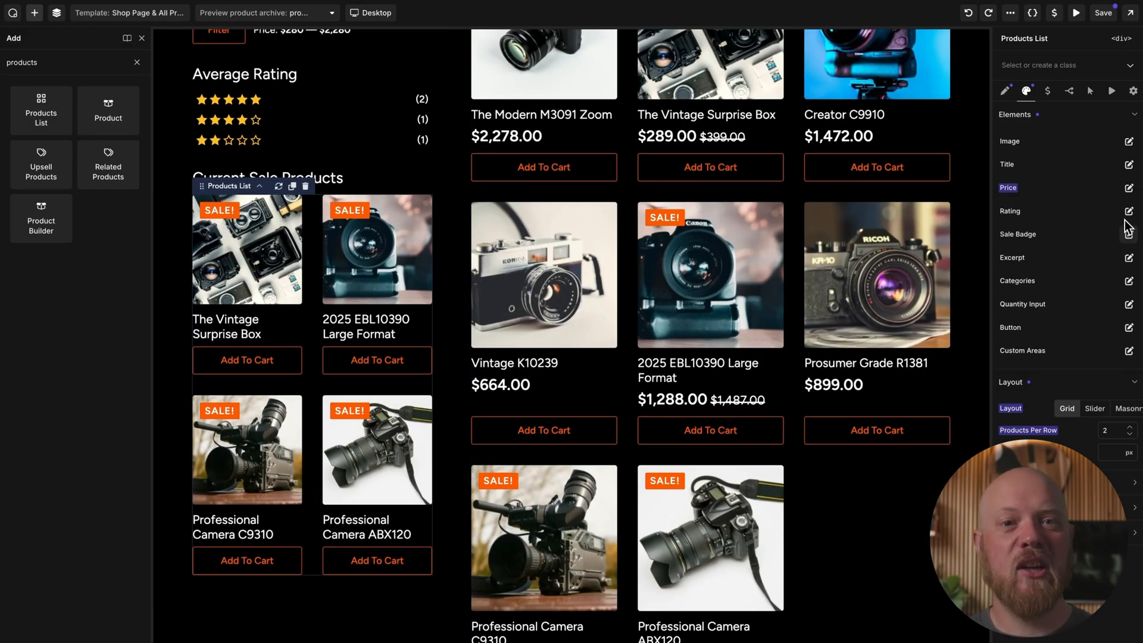